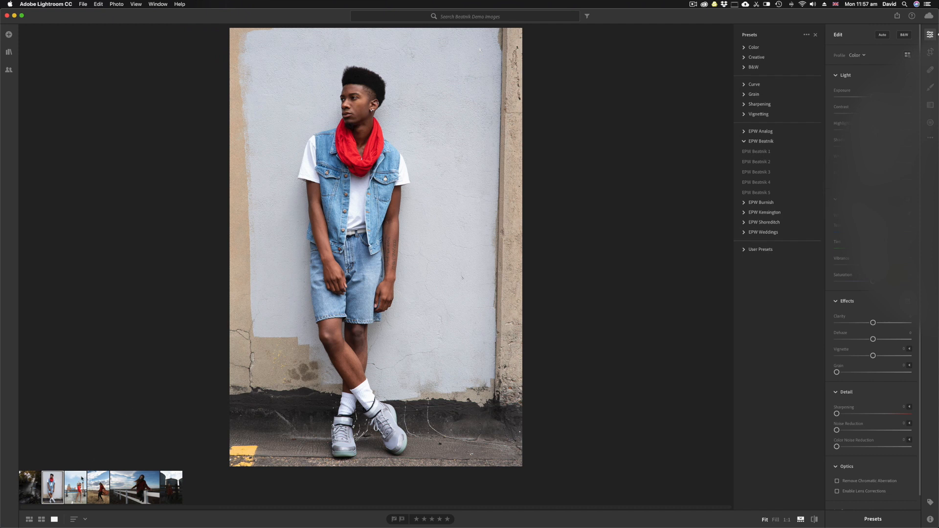
Step: Browse the filmstrip through the swimsuit, fence and waterfall photos, returning to the denim-vest portrait
{"action": "left_click", "coordinate": [74, 486]}
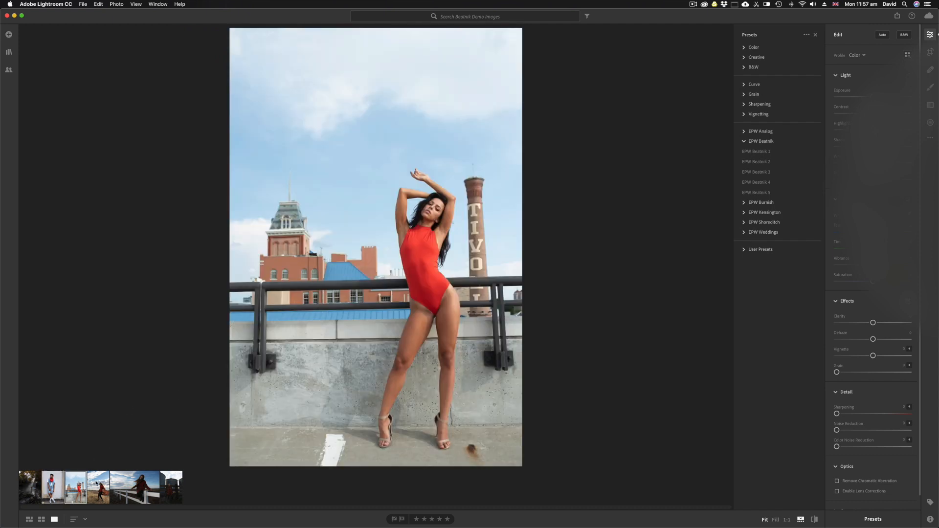
{"action": "left_click", "coordinate": [97, 487]}
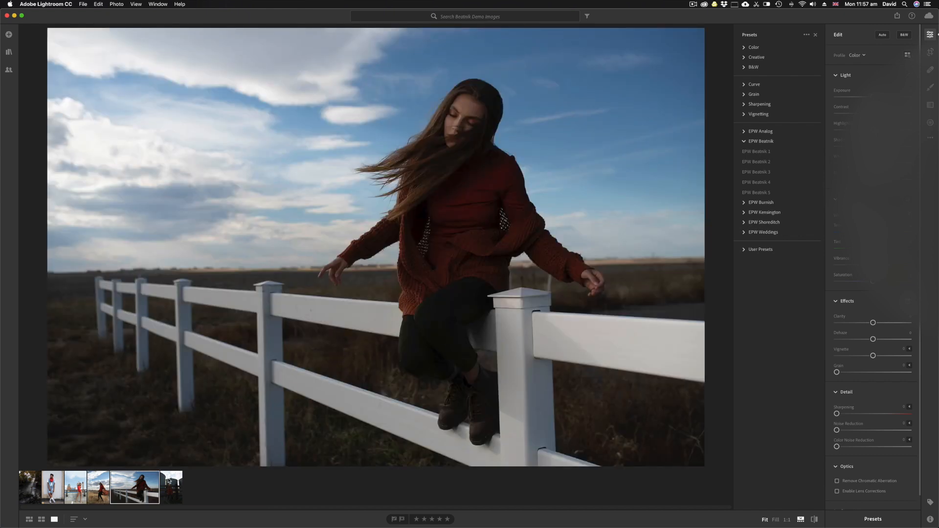
{"action": "left_click", "coordinate": [170, 487]}
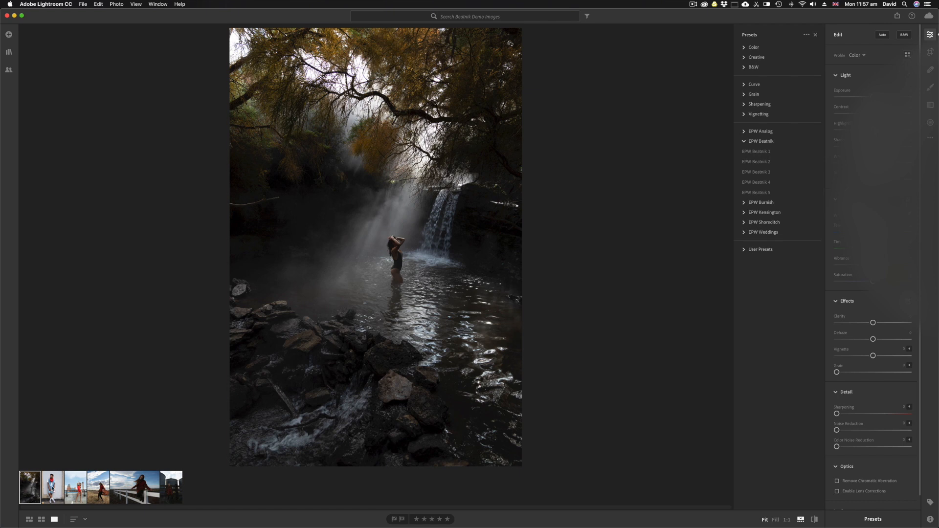
{"action": "left_click", "coordinate": [51, 487]}
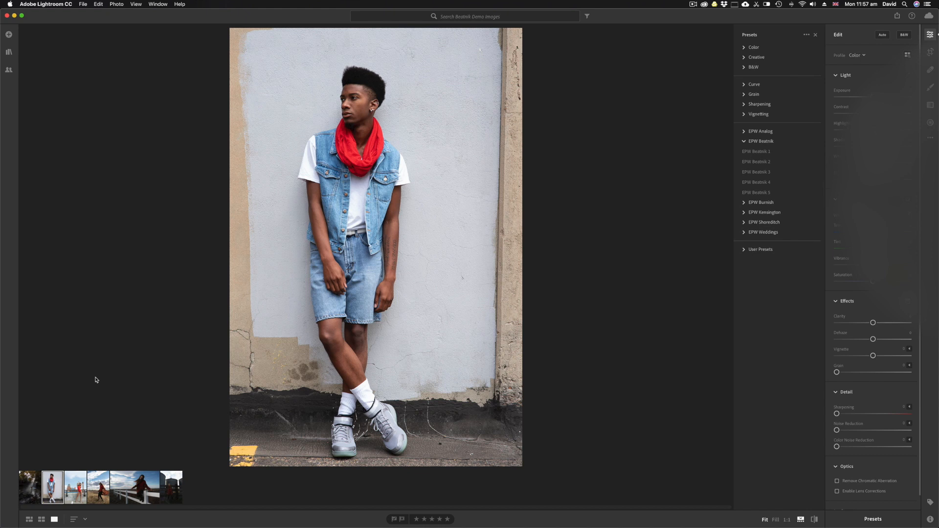
{"action": "mouse_move", "coordinate": [663, 240]}
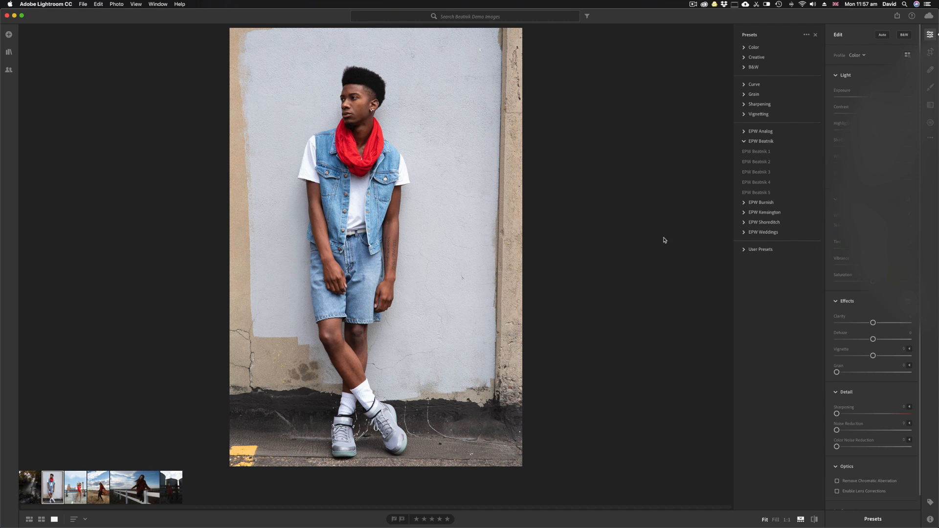
{"action": "mouse_move", "coordinate": [694, 174]}
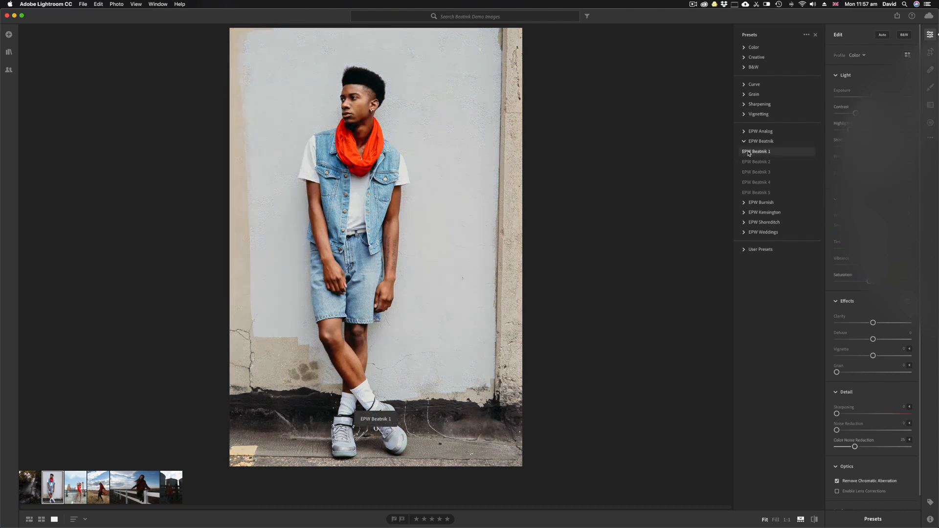
Step: Preview the EPW Beatnik 1 and Beatnik 2 looks on the denim-vest portrait
{"action": "left_click", "coordinate": [757, 150]}
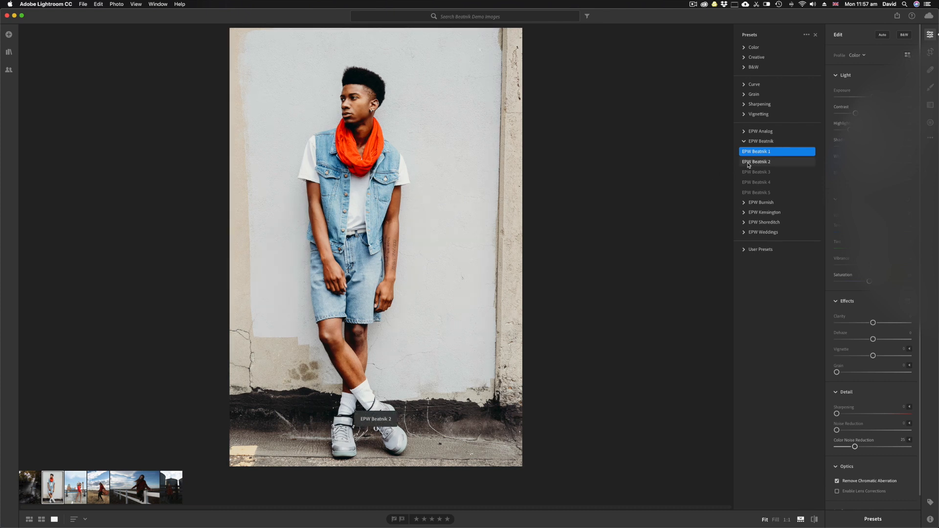
{"action": "left_click", "coordinate": [776, 161]}
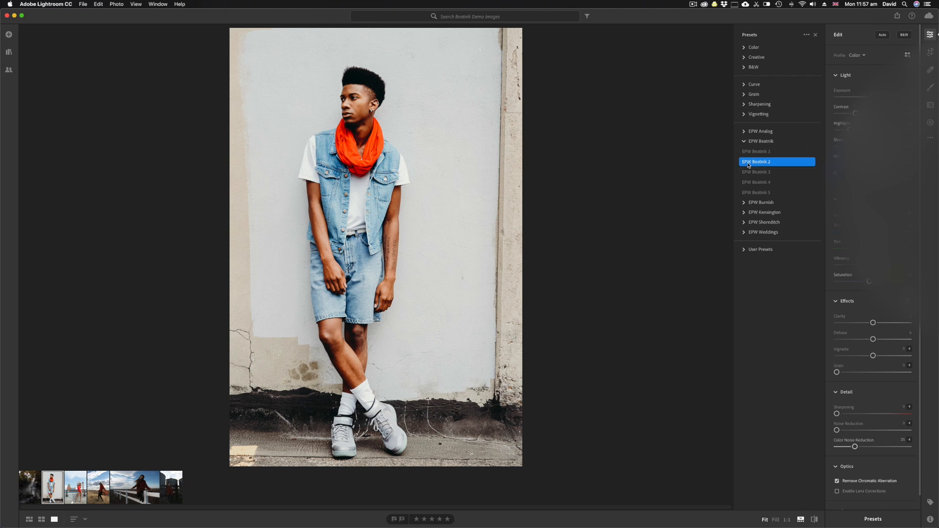
{"action": "left_click", "coordinate": [756, 150]}
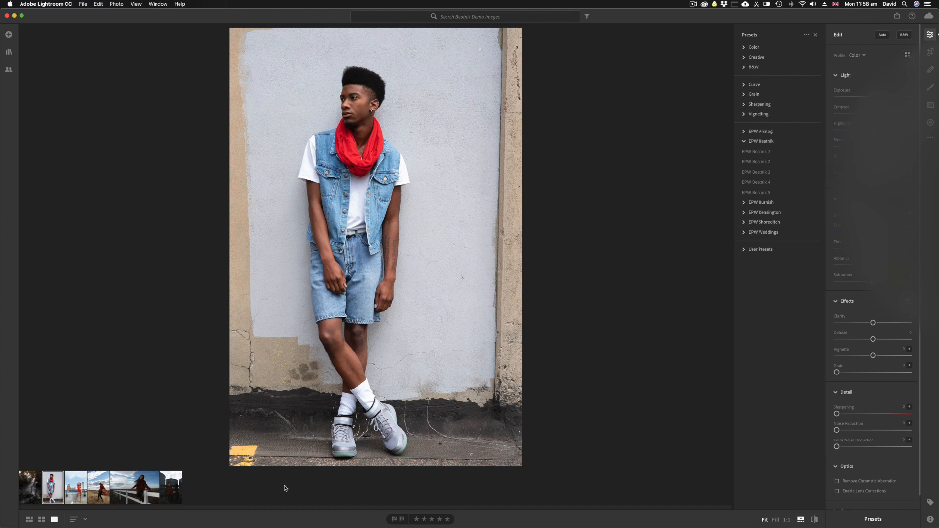
Step: Move through the woman-on-the-fence photo to the portrait before the grain silos
{"action": "left_click", "coordinate": [134, 486]}
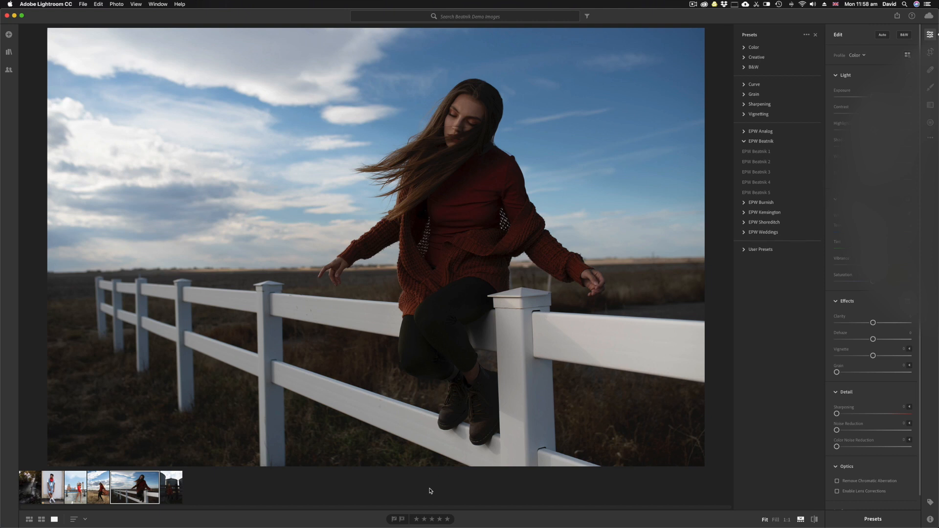
{"action": "mouse_move", "coordinate": [725, 317]}
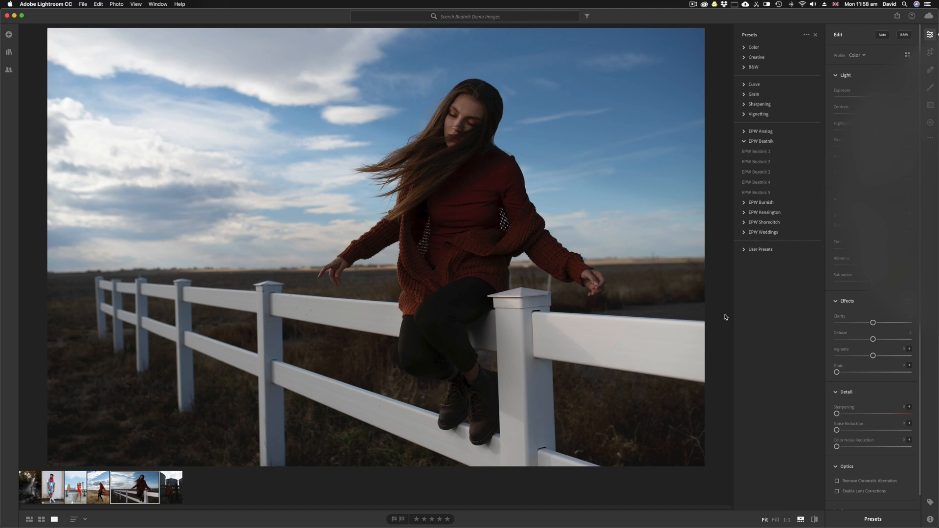
{"action": "mouse_move", "coordinate": [716, 241]}
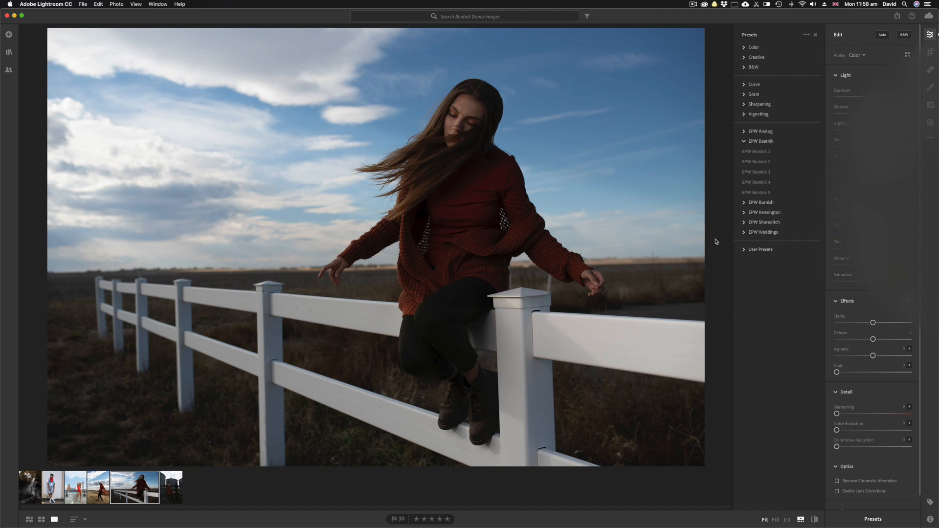
{"action": "left_click", "coordinate": [776, 172]}
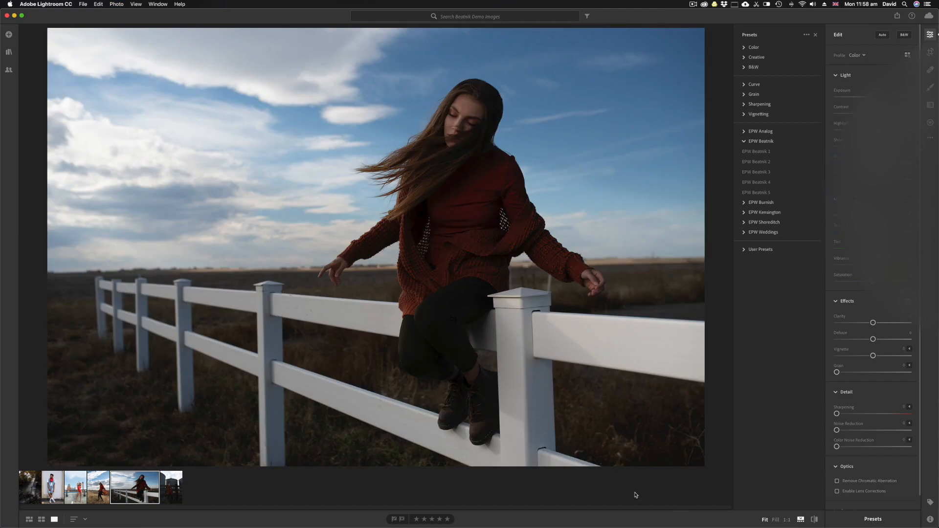
{"action": "left_click", "coordinate": [170, 488]}
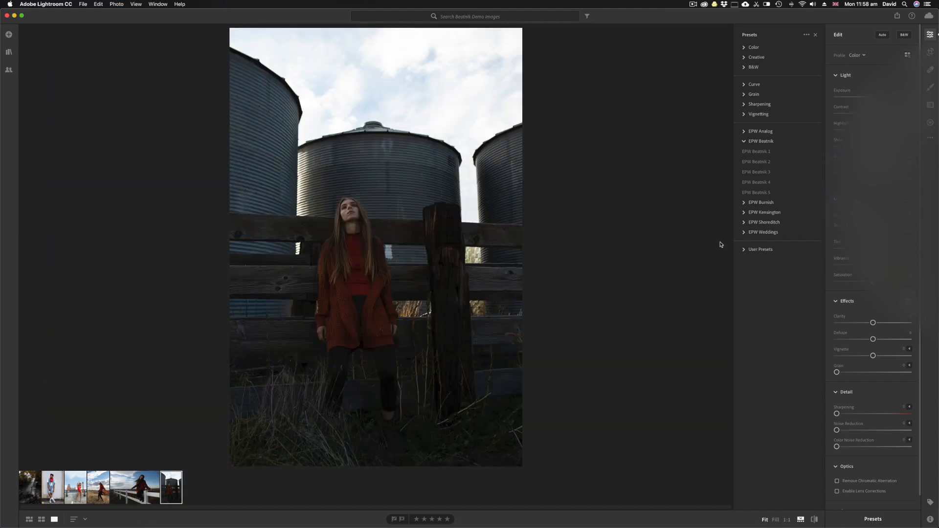
{"action": "left_click", "coordinate": [756, 161]}
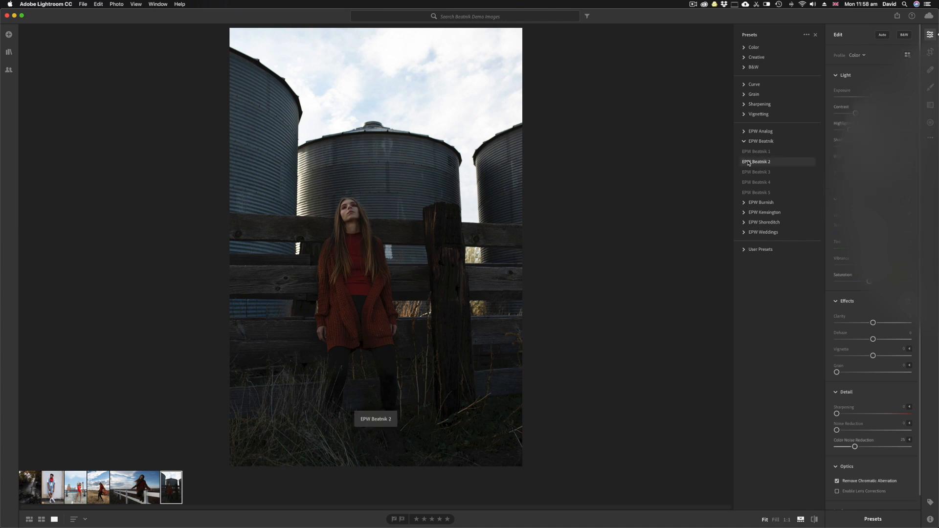
{"action": "left_click", "coordinate": [756, 161]}
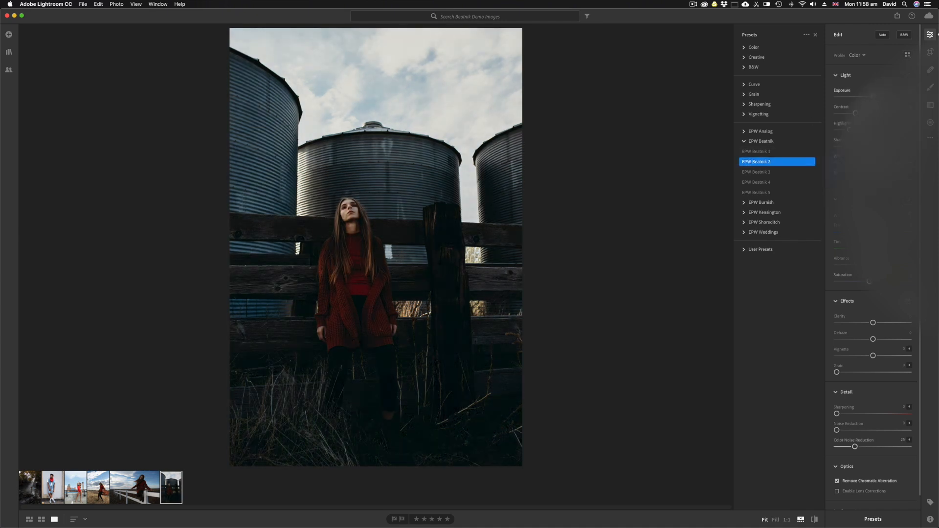
{"action": "left_click", "coordinate": [756, 161]}
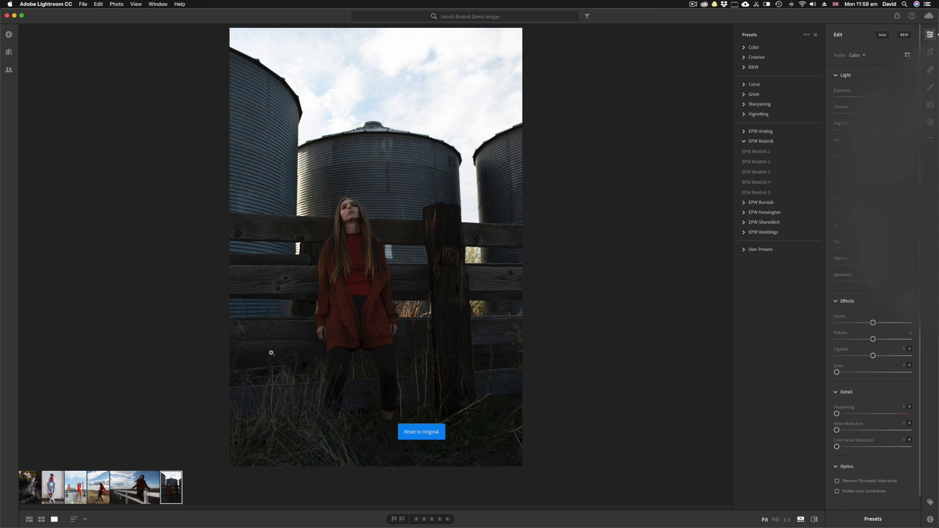
{"action": "left_click", "coordinate": [74, 486]}
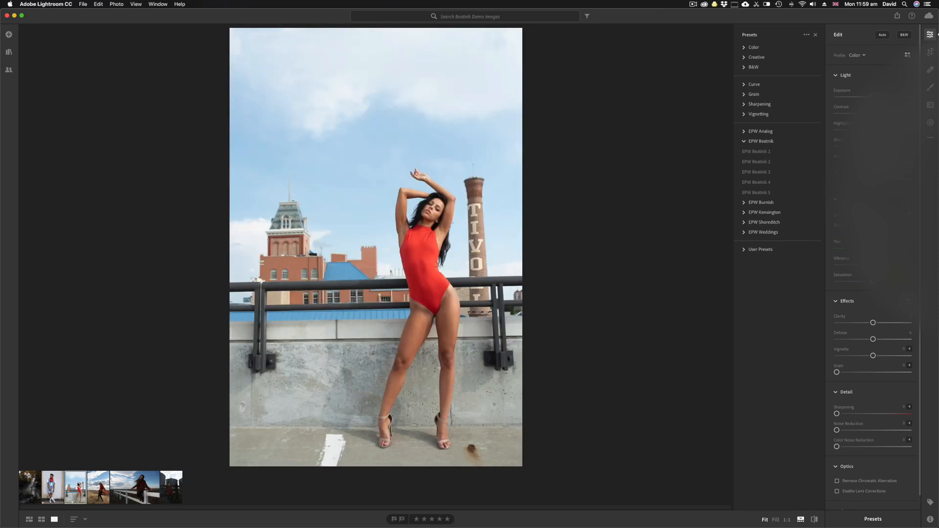
{"action": "mouse_move", "coordinate": [648, 143]}
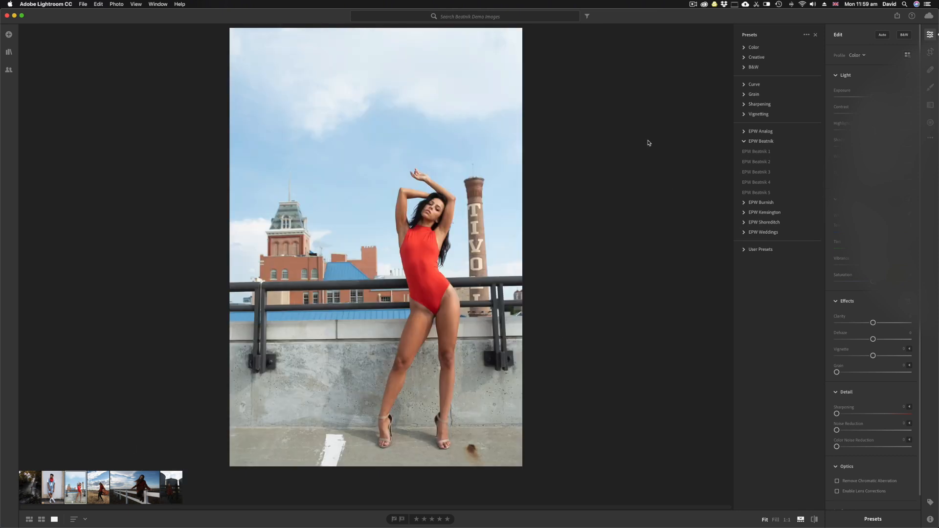
Step: Give the red-swimsuit portrait EPW Beatnik 1, reset to original, then preview Beatnik 3 on the field portrait
{"action": "left_click", "coordinate": [756, 151]}
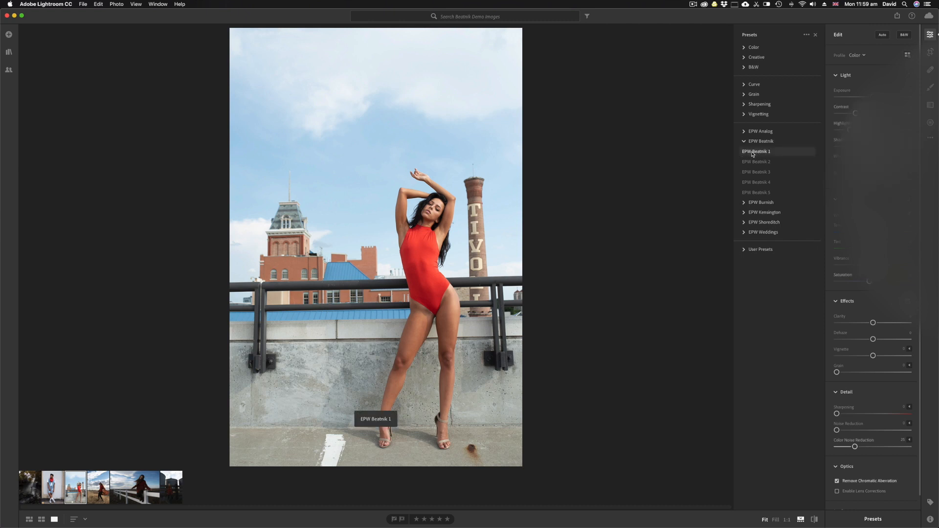
{"action": "left_click", "coordinate": [756, 151]}
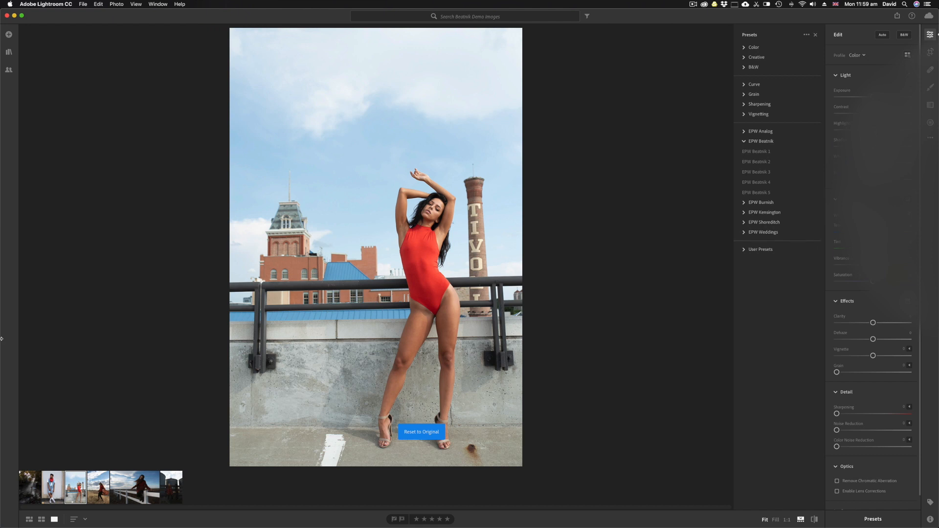
{"action": "left_click", "coordinate": [98, 486]}
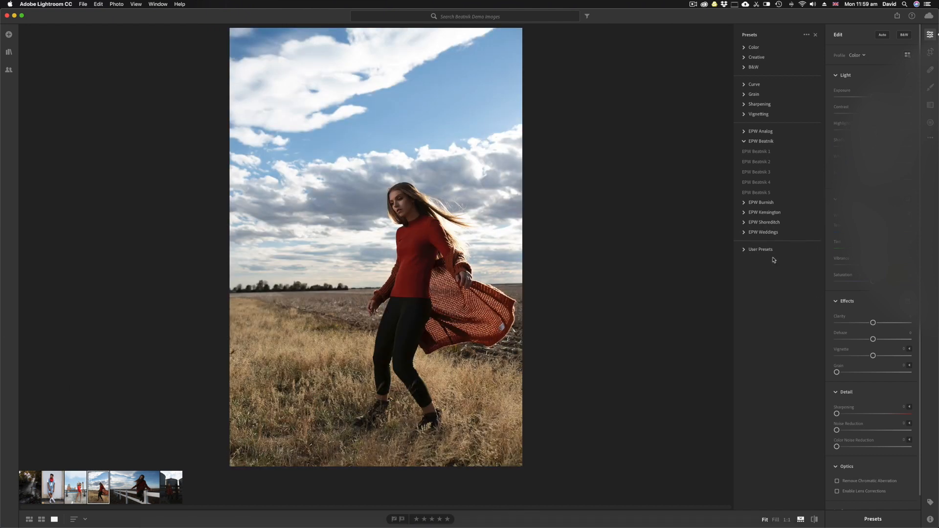
{"action": "left_click", "coordinate": [756, 172]}
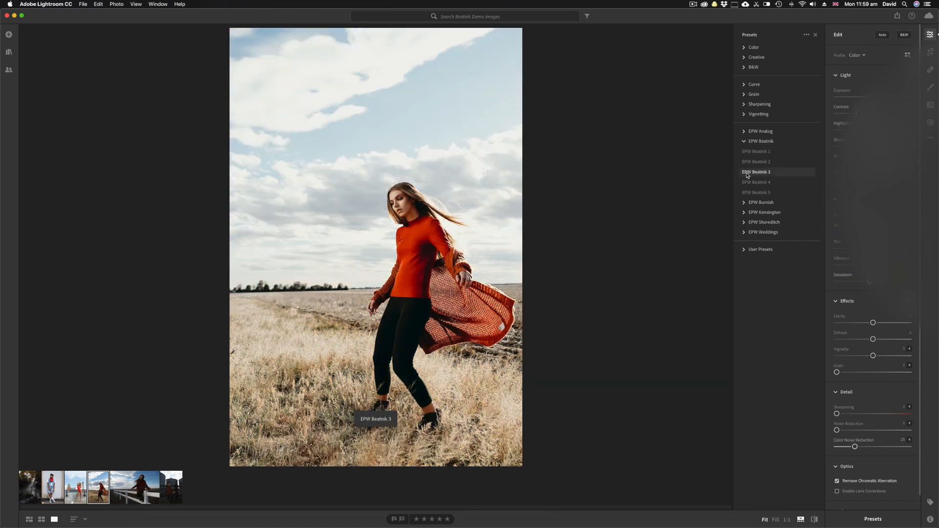
{"action": "left_click", "coordinate": [756, 172]}
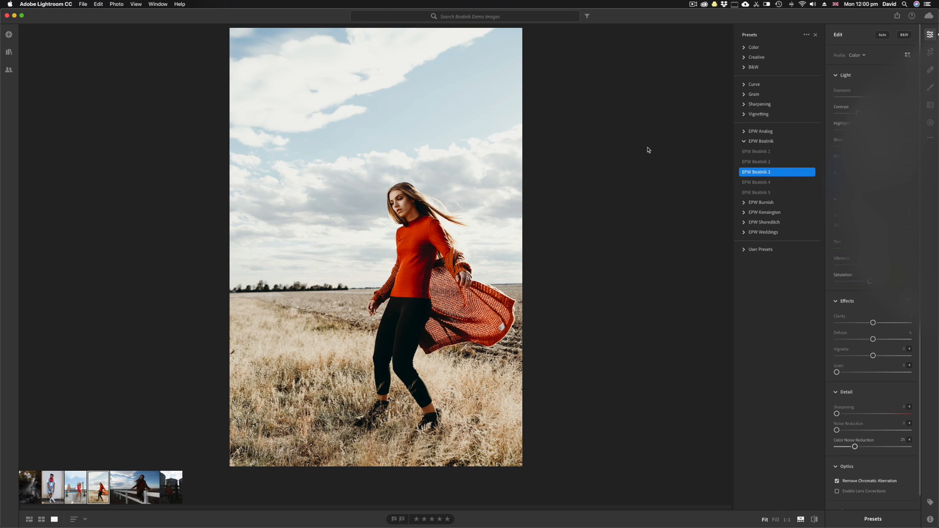
{"action": "mouse_move", "coordinate": [695, 166]}
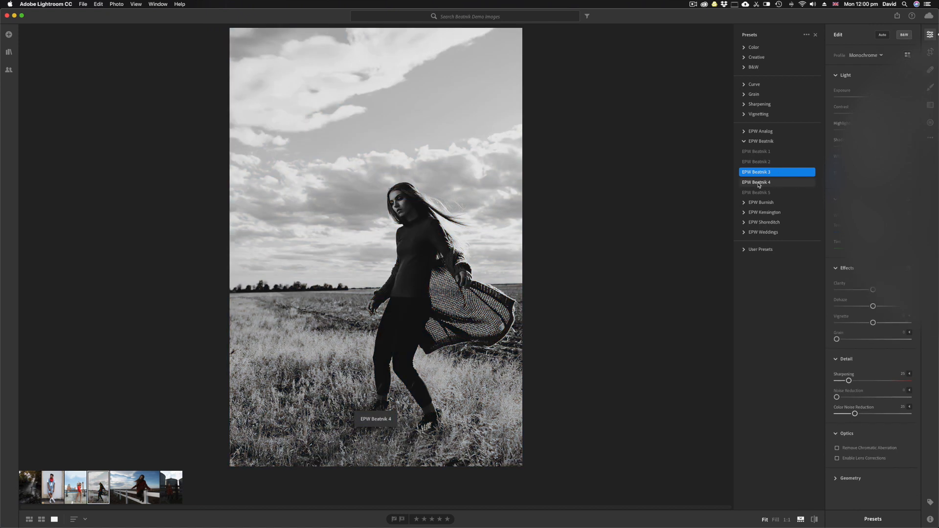
{"action": "left_click", "coordinate": [756, 182]}
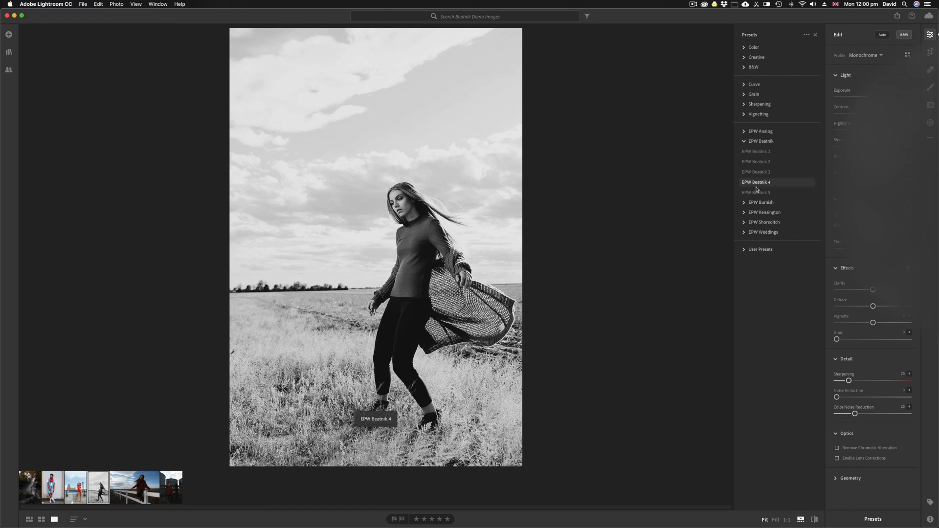
{"action": "left_click", "coordinate": [756, 192]}
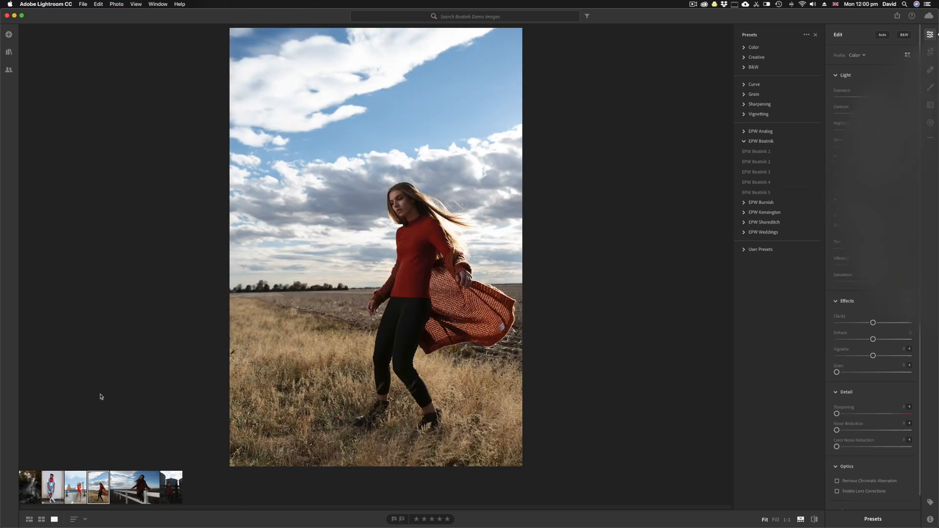
Step: Show the waterfall portrait with the warmer, higher-contrast EPW Beatnik 3 look
{"action": "left_click", "coordinate": [29, 486]}
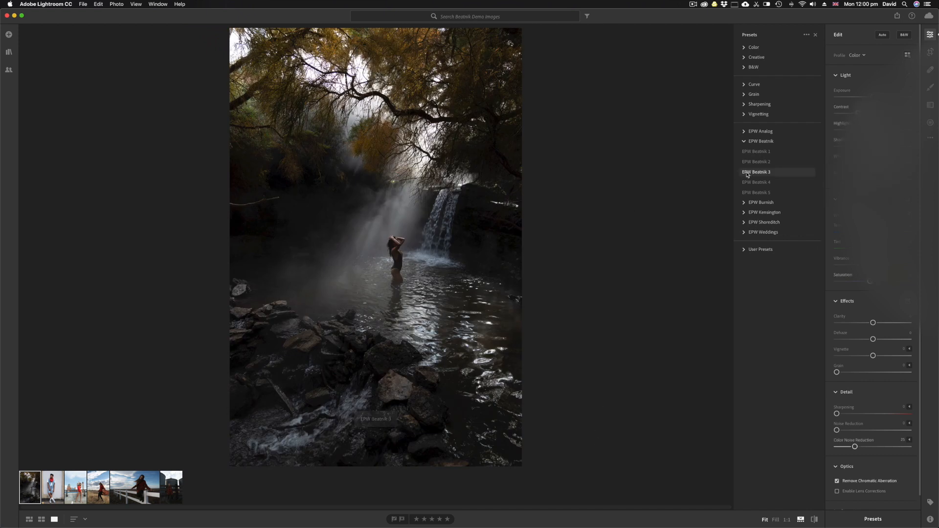
{"action": "left_click", "coordinate": [756, 172]}
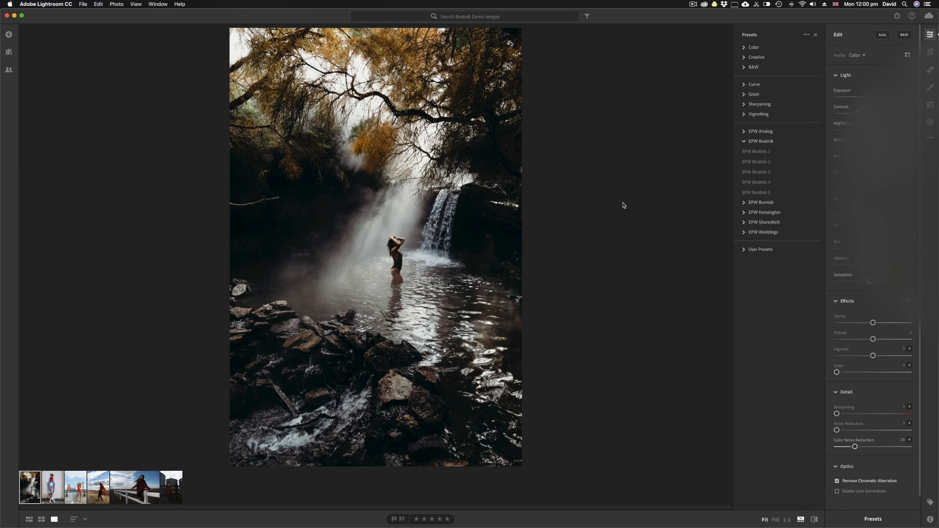
{"action": "mouse_move", "coordinate": [144, 308]}
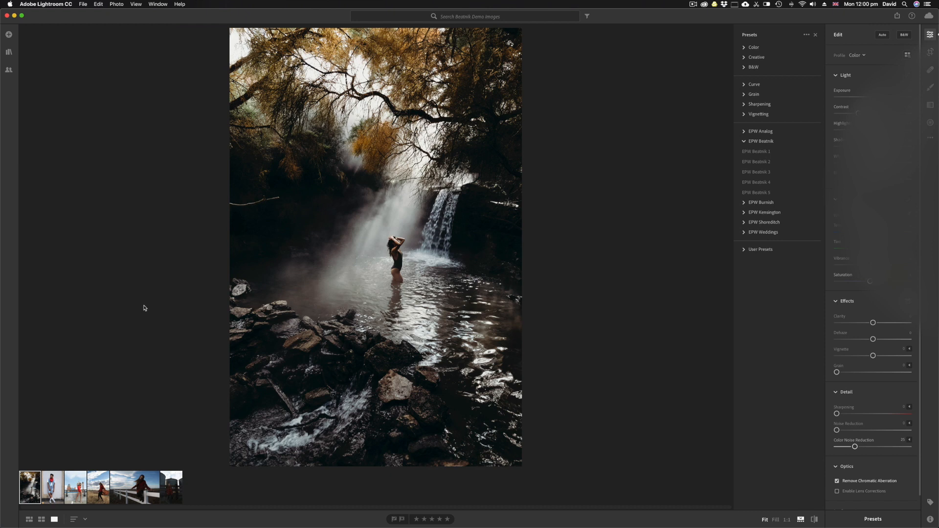
Step: Render the denim-vest portrait in EPW Beatnik 4, then the black-and-white Beatnik 5 look
{"action": "left_click", "coordinate": [52, 487]}
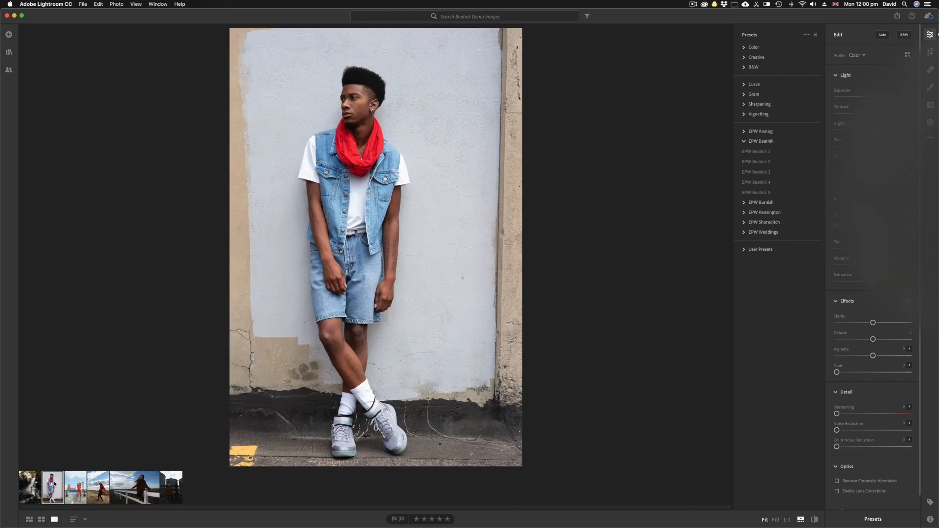
{"action": "mouse_move", "coordinate": [691, 200]}
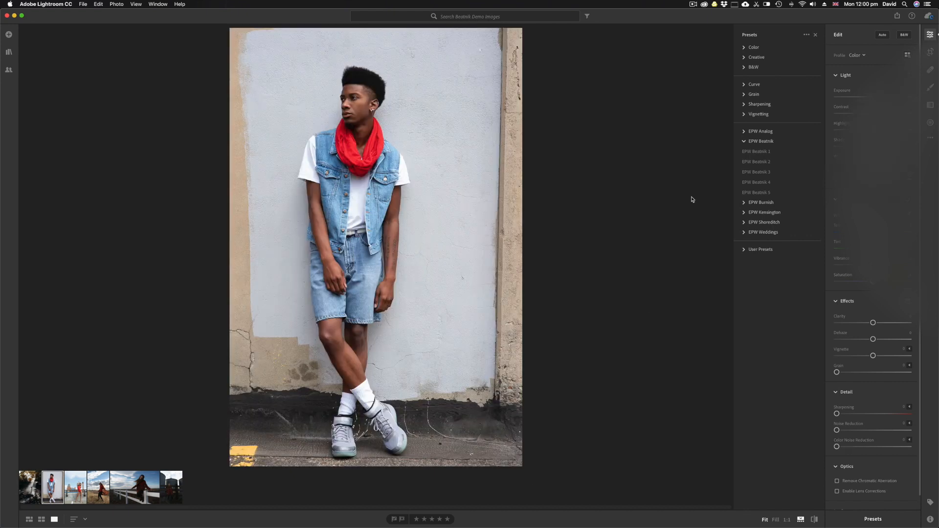
{"action": "left_click", "coordinate": [756, 182]}
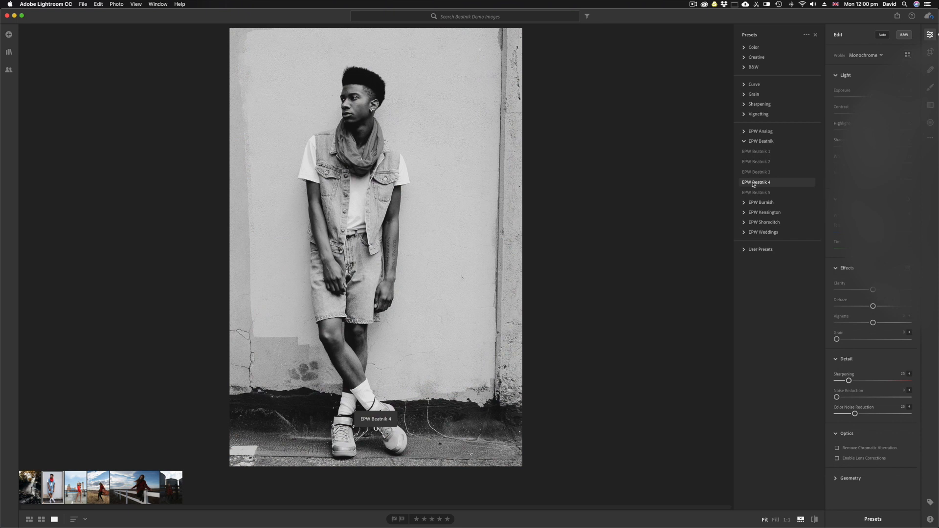
{"action": "left_click", "coordinate": [756, 182]}
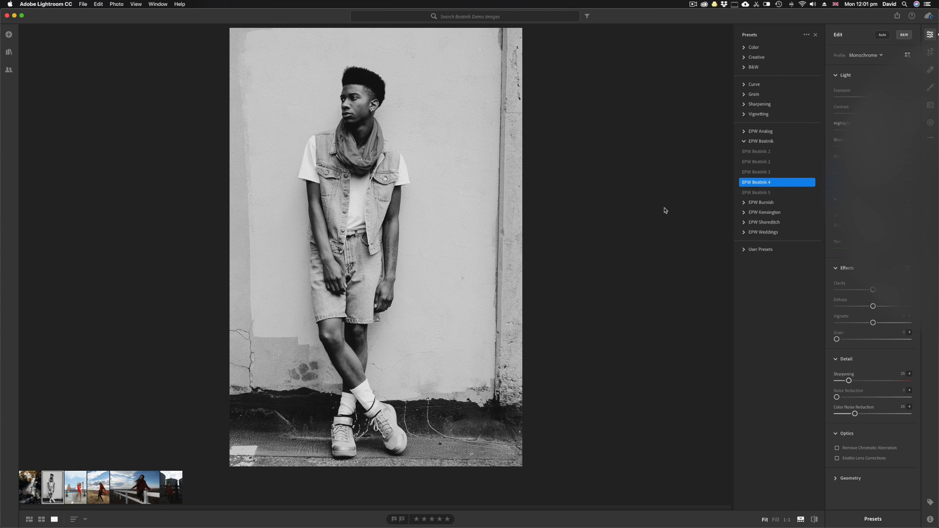
{"action": "left_click", "coordinate": [757, 193]}
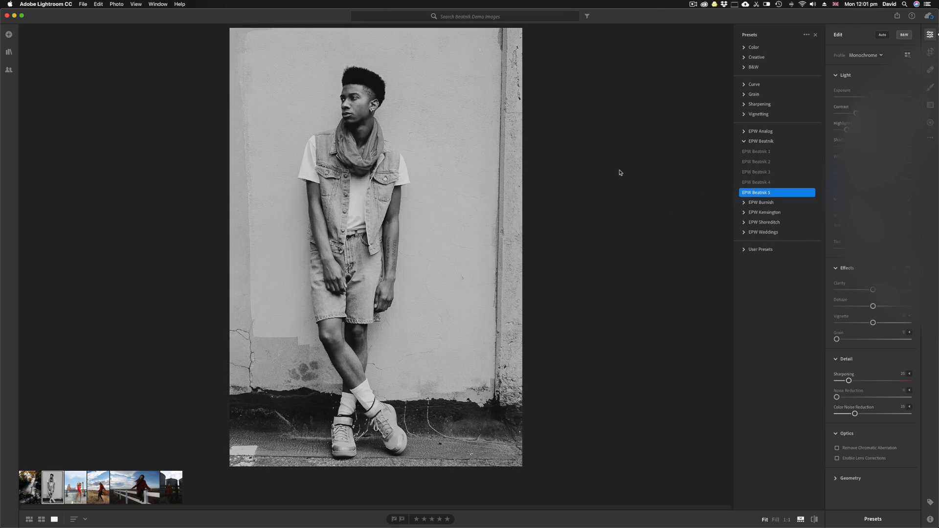